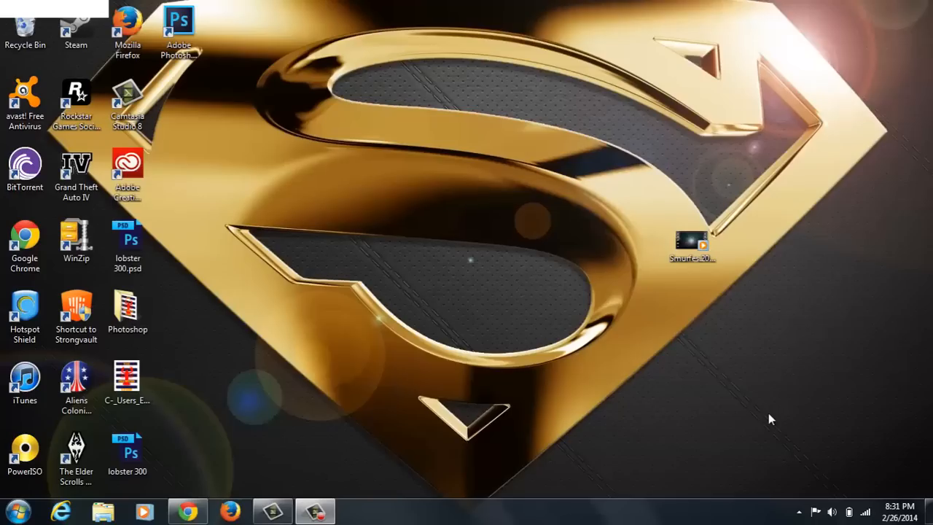
mouse_move(347, 321)
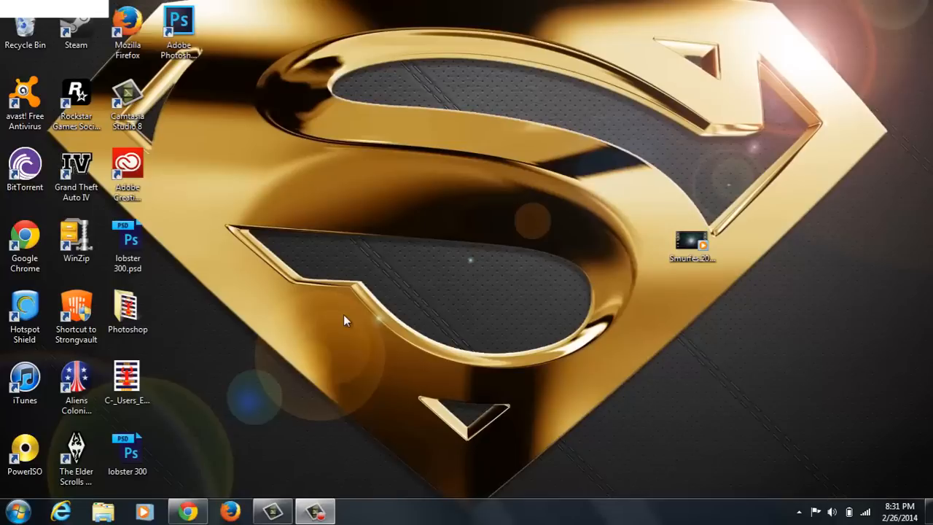
mouse_move(88, 5)
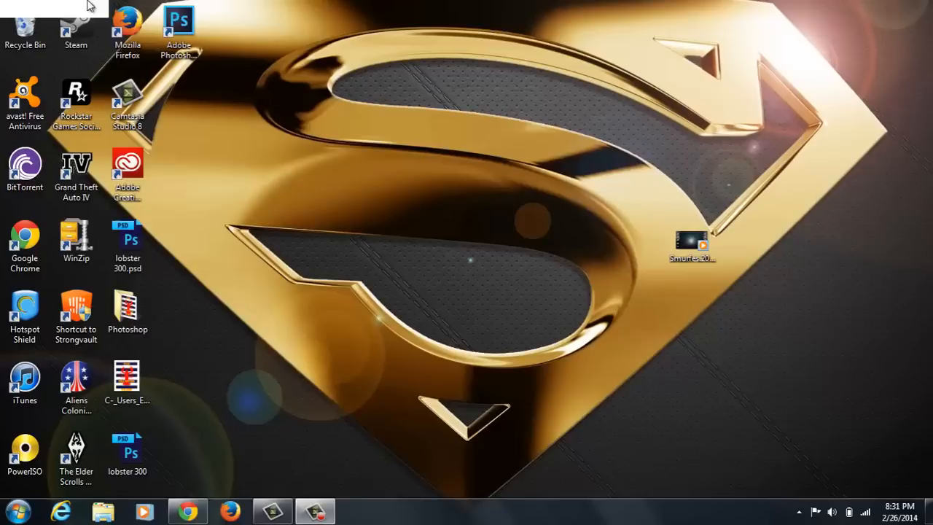
mouse_move(47, 18)
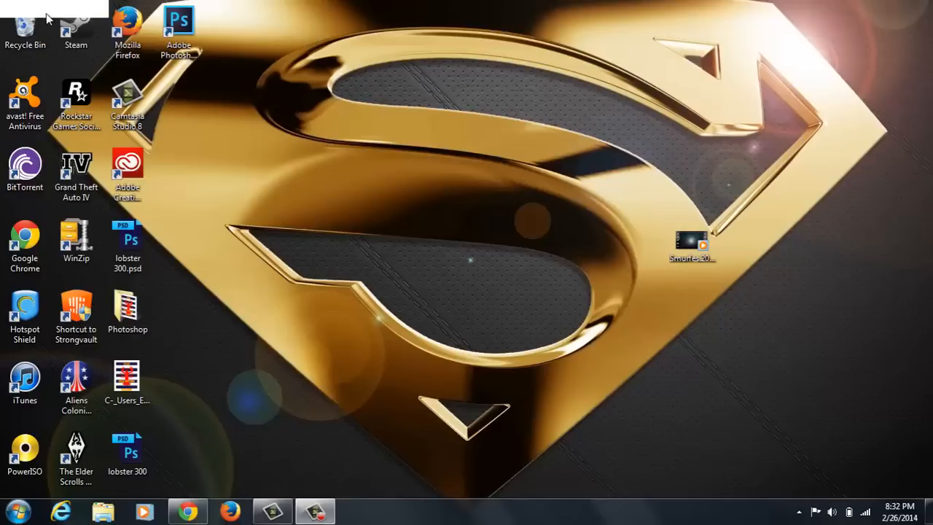
mouse_move(347, 178)
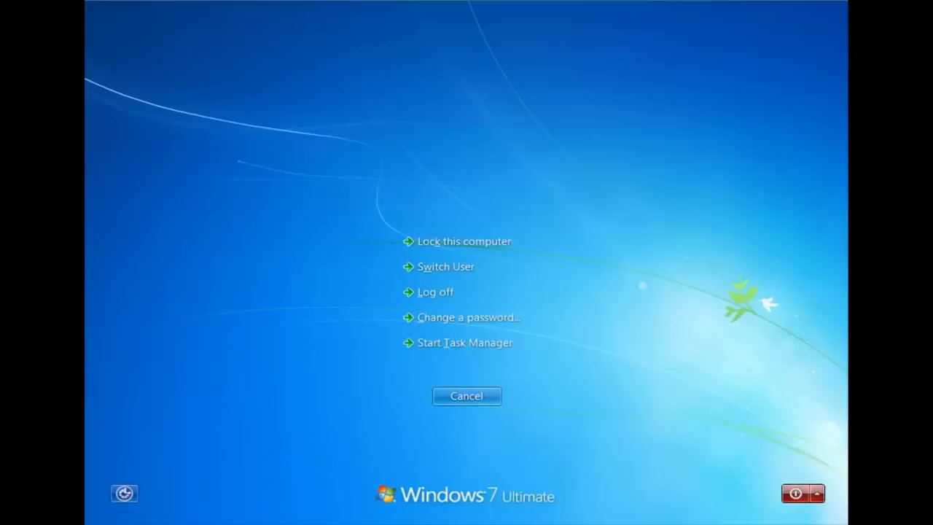
- Start Task Manager from the Ctrl+Alt+Delete security screen
left_click(466, 396)
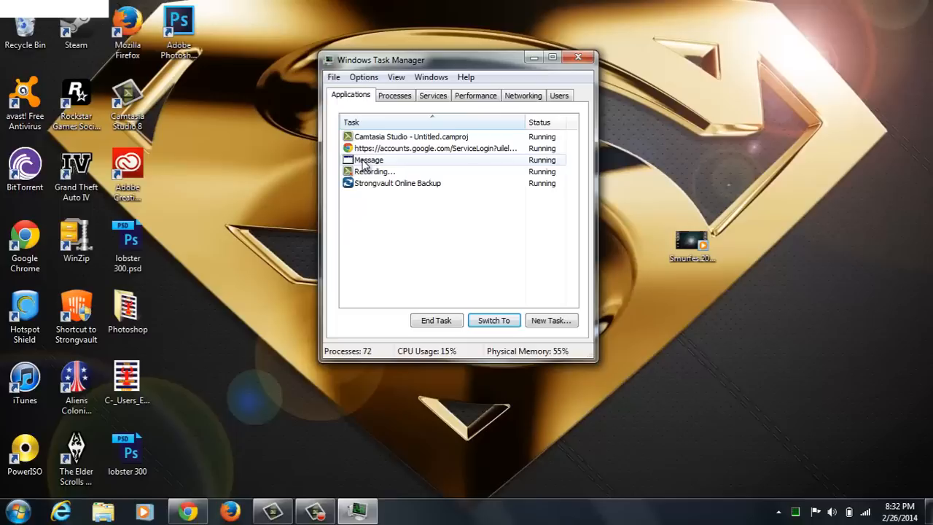
- End the 'Message' task so the white box vanishes, then close Task Manager
right_click(368, 159)
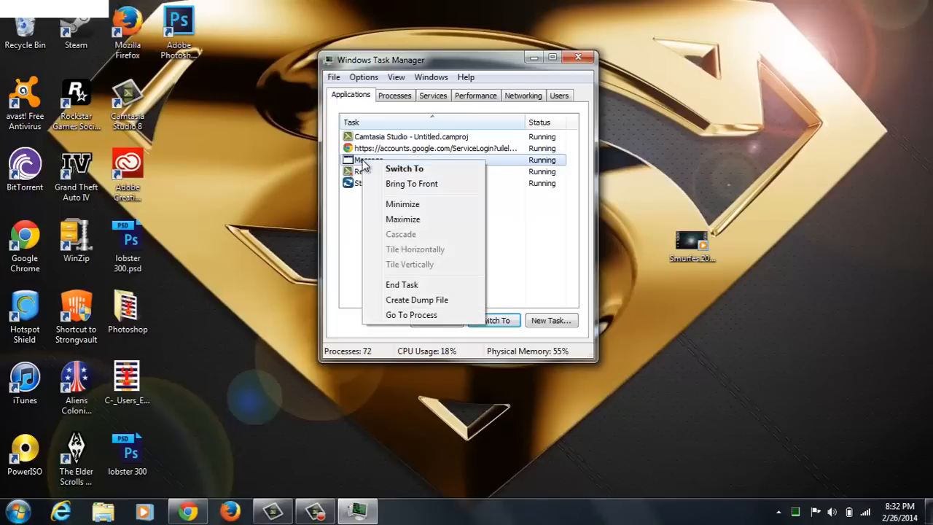
mouse_move(415, 284)
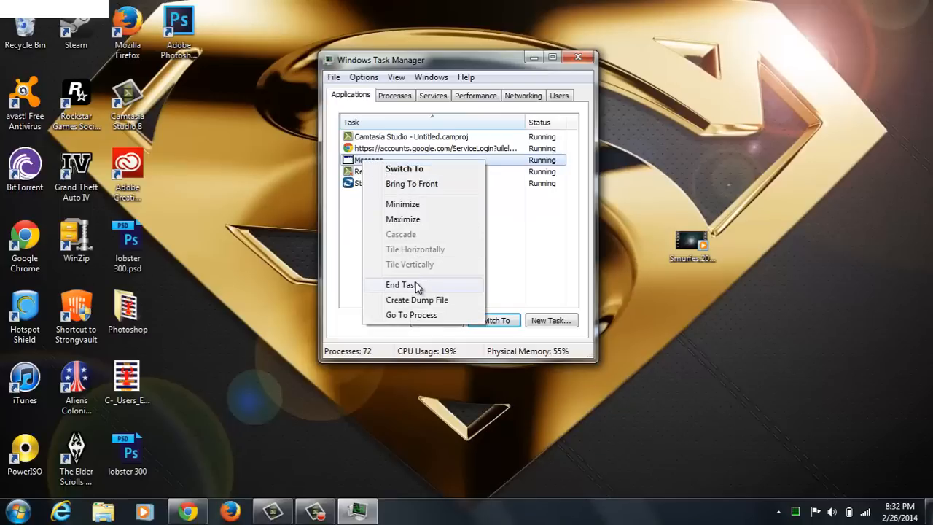
mouse_move(297, 241)
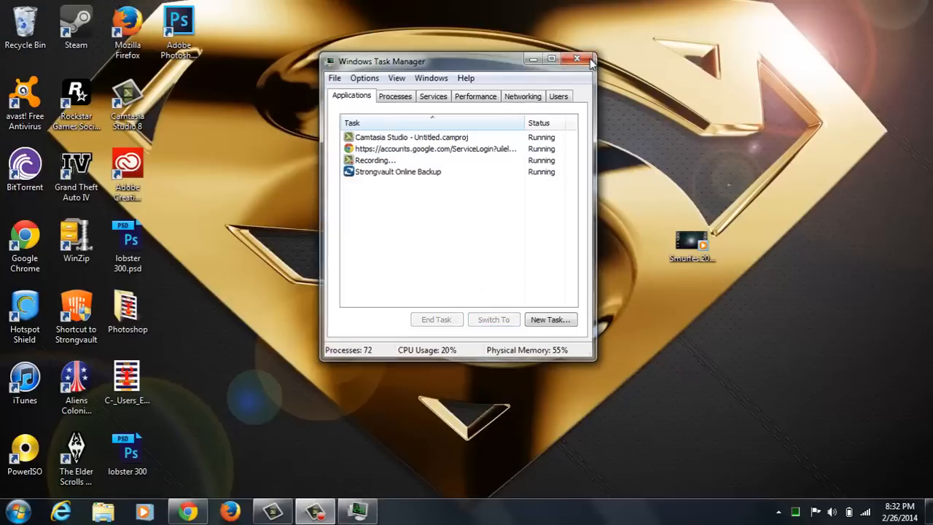
left_click(577, 58)
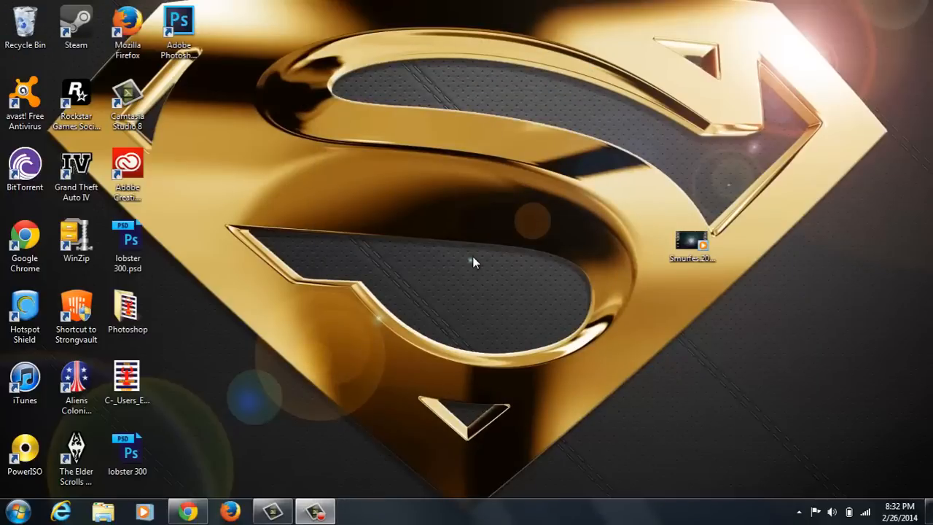